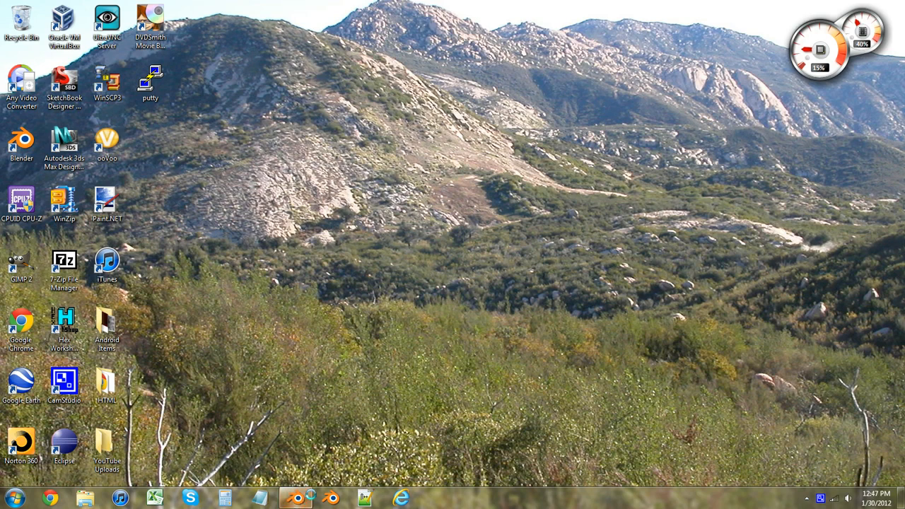
# Launch Blender 2.61 from its desktop shortcut
pyautogui.doubleClick(21, 142)
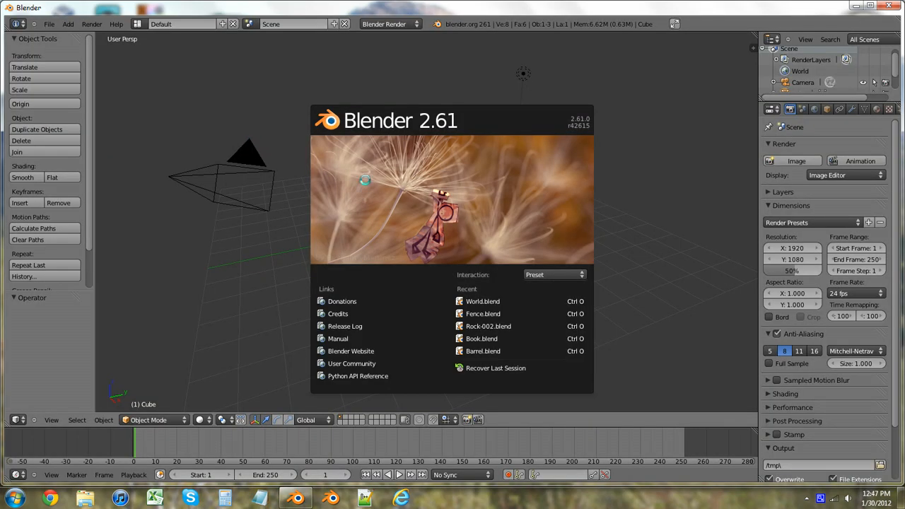
pyautogui.moveTo(483, 301)
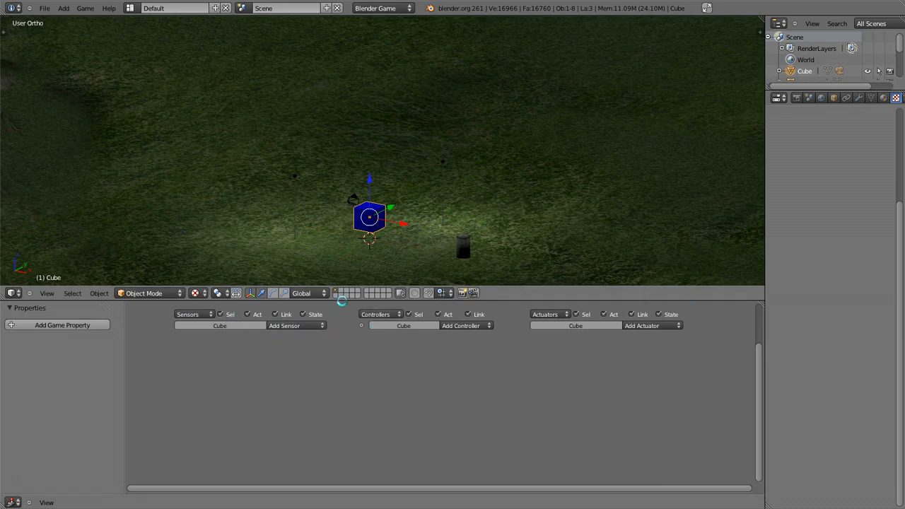
# Add a Keyboard sensor, an And controller and a Motion actuator to the cube
pyautogui.click(284, 326)
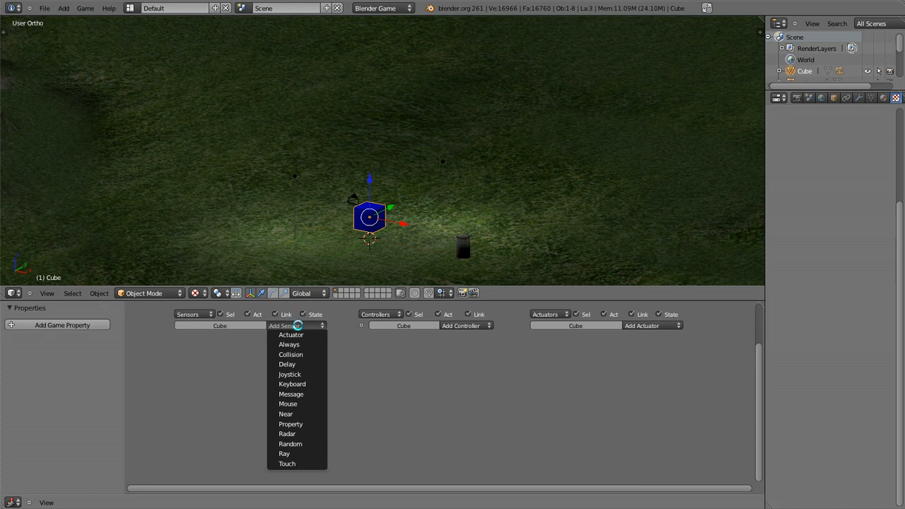
pyautogui.moveTo(290, 355)
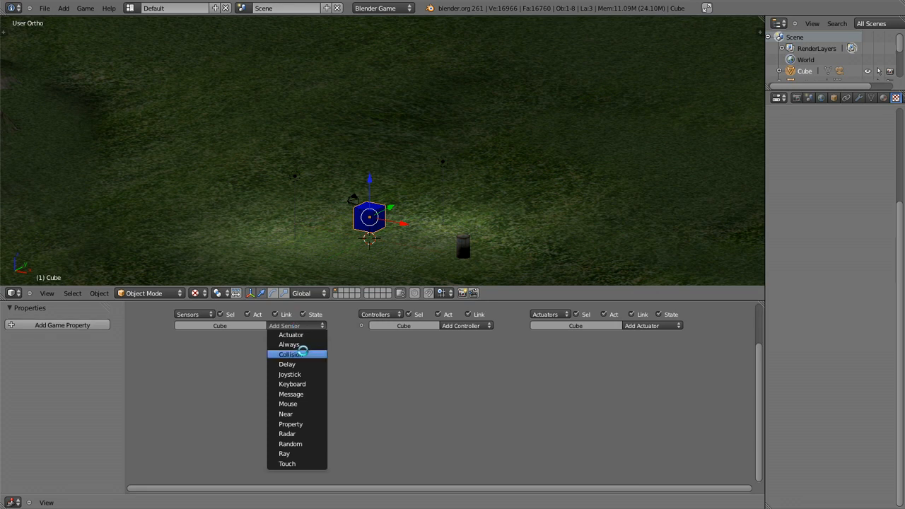
pyautogui.click(292, 384)
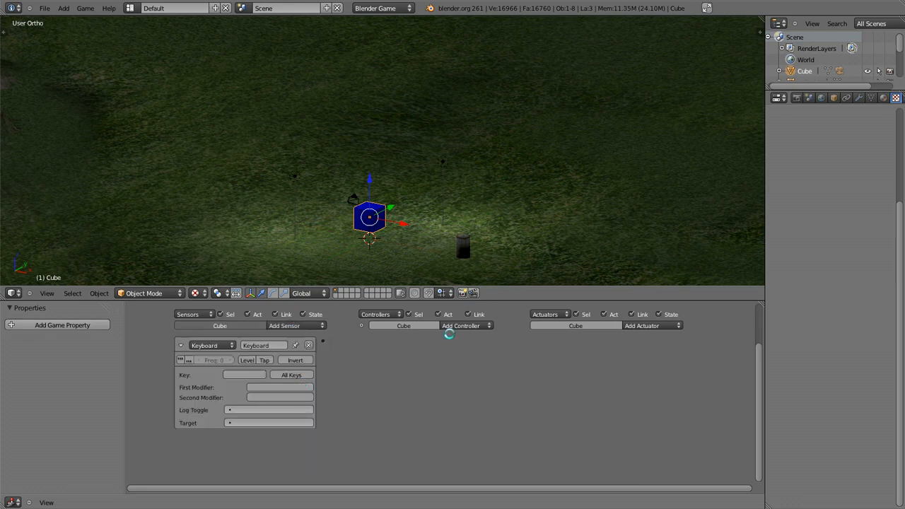
pyautogui.click(464, 325)
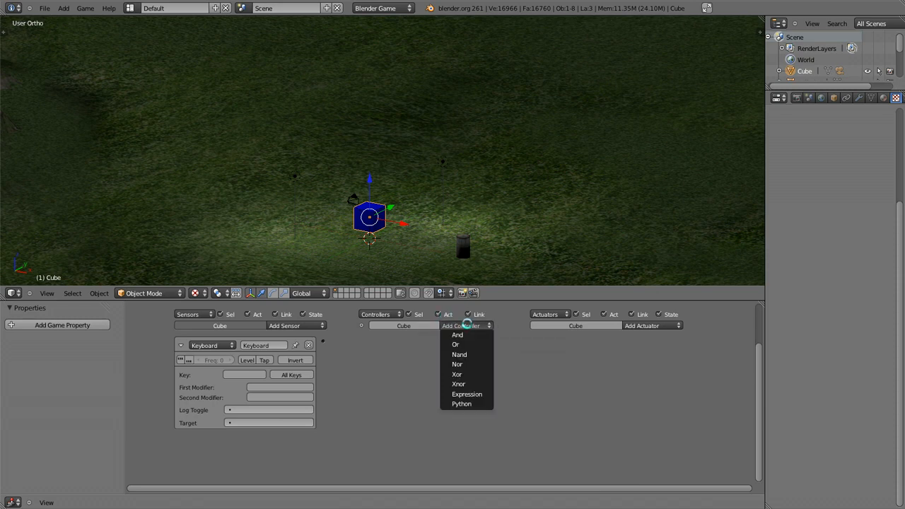
pyautogui.click(457, 334)
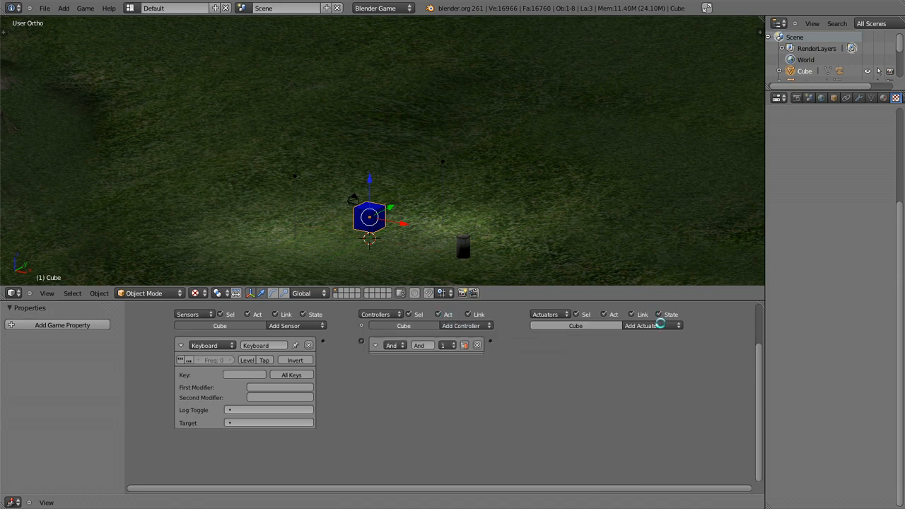
pyautogui.click(646, 326)
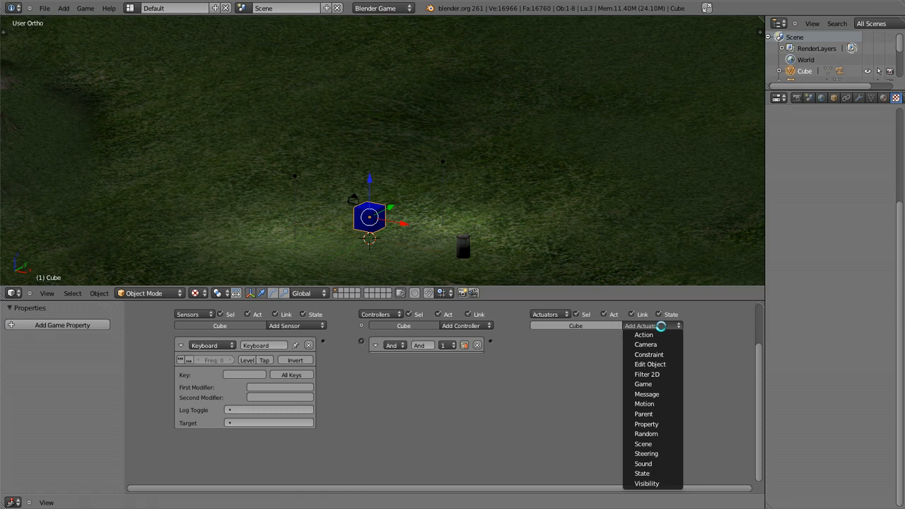
pyautogui.moveTo(644, 404)
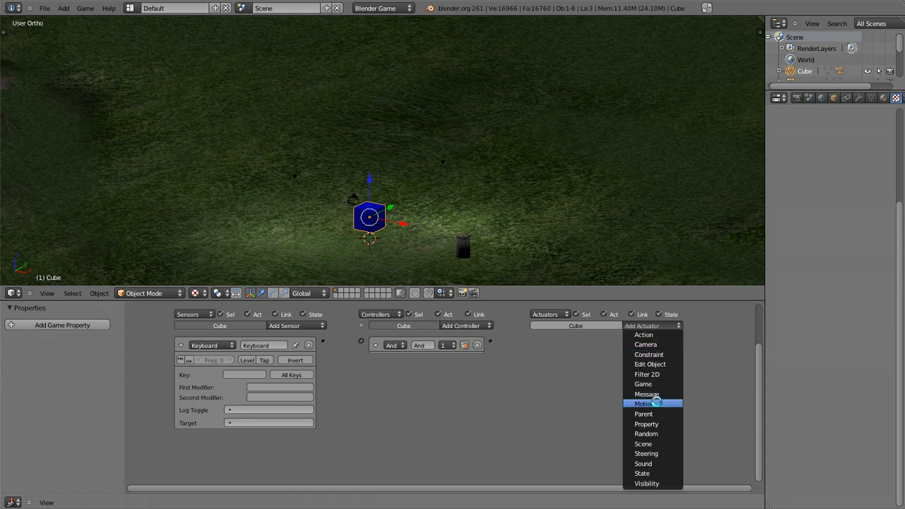
pyautogui.click(643, 404)
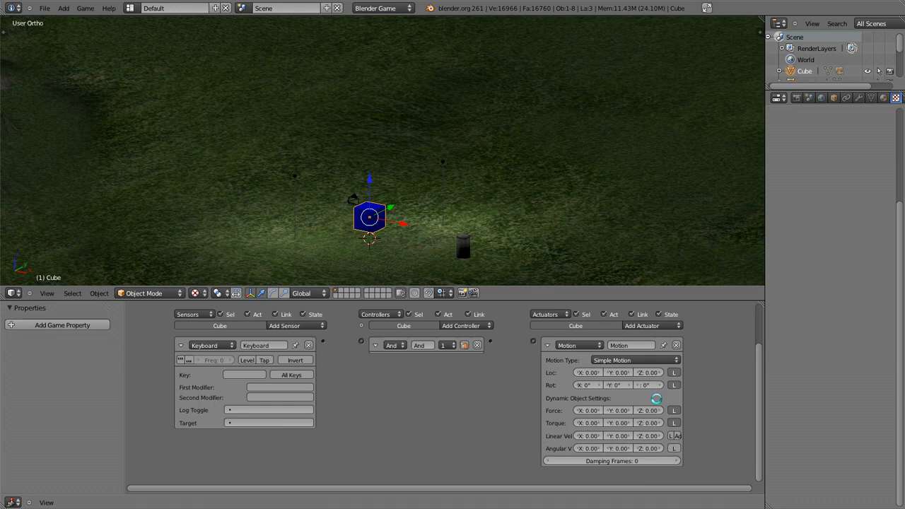
pyautogui.moveTo(324, 338)
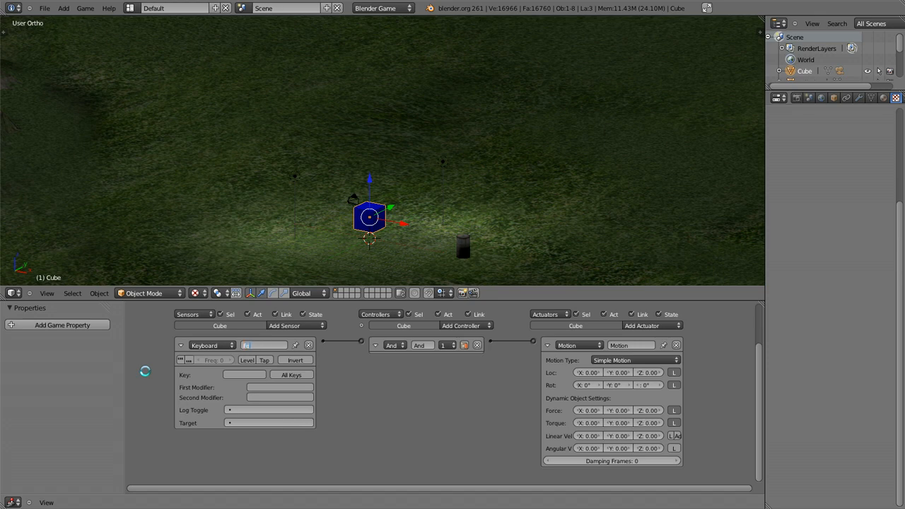
# Name the sensor and actuator 'Foward', collapse the And controller, and start capturing the trigger key
pyautogui.write('Foward')
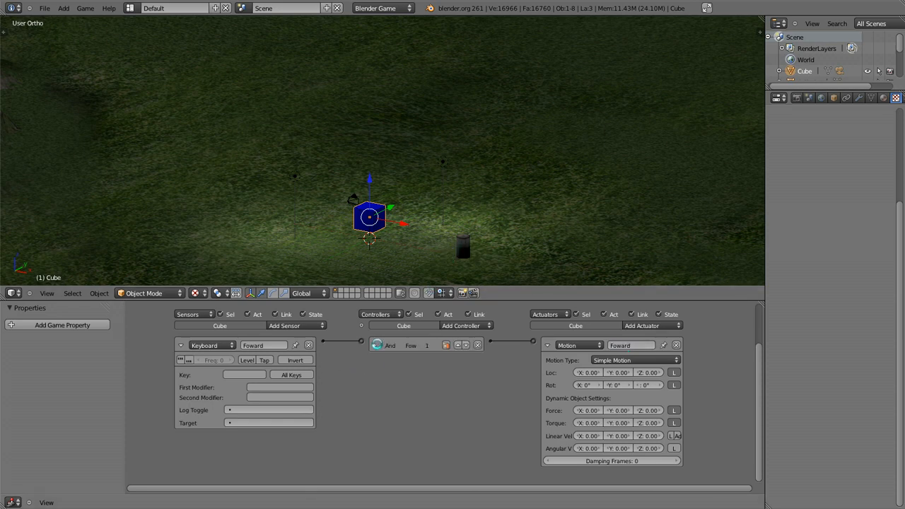
pyautogui.click(244, 375)
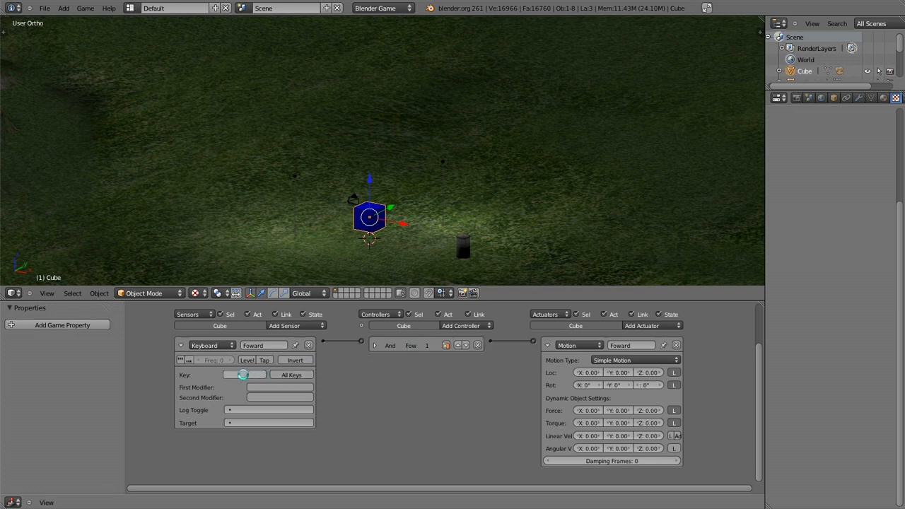
pyautogui.click(245, 375)
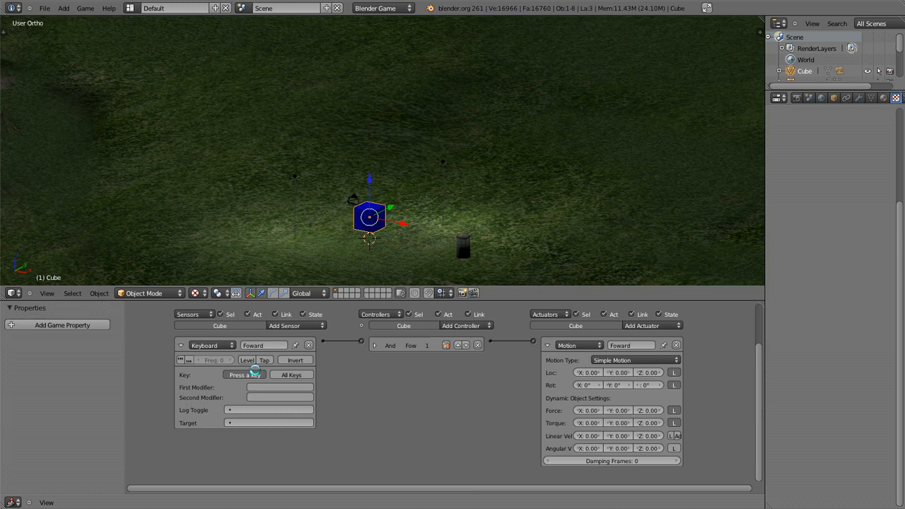
pyautogui.click(244, 375)
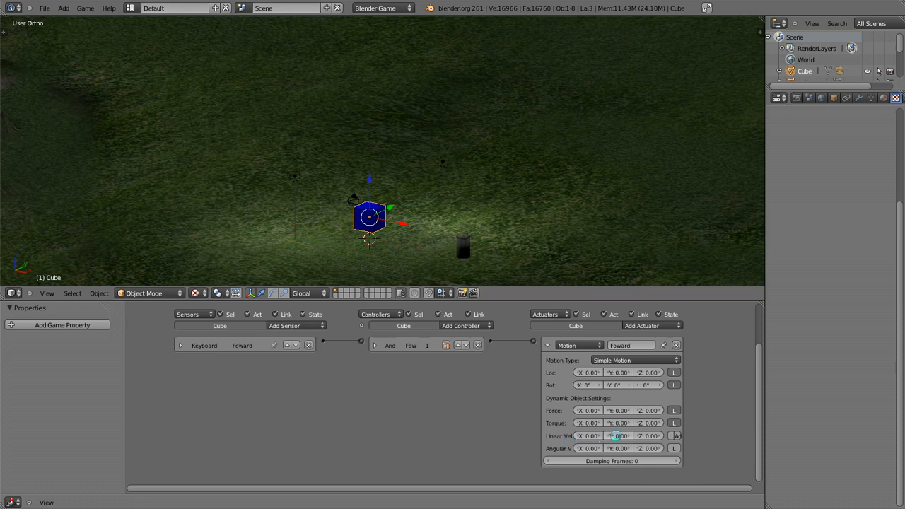
pyautogui.moveTo(619, 436)
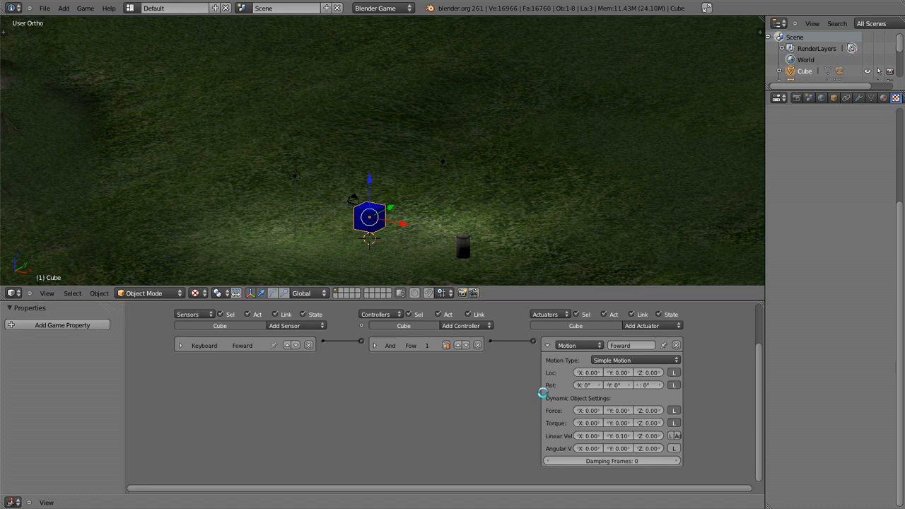
pyautogui.moveTo(673, 436)
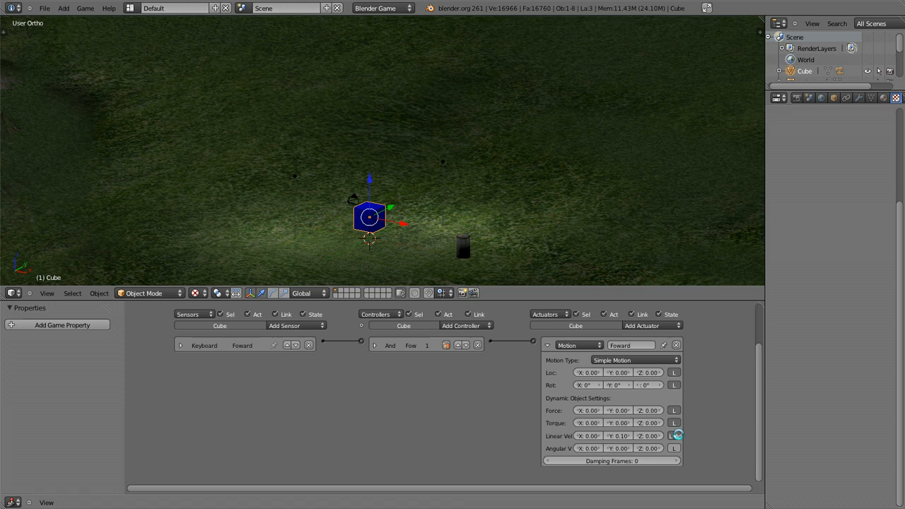
pyautogui.moveTo(674, 436)
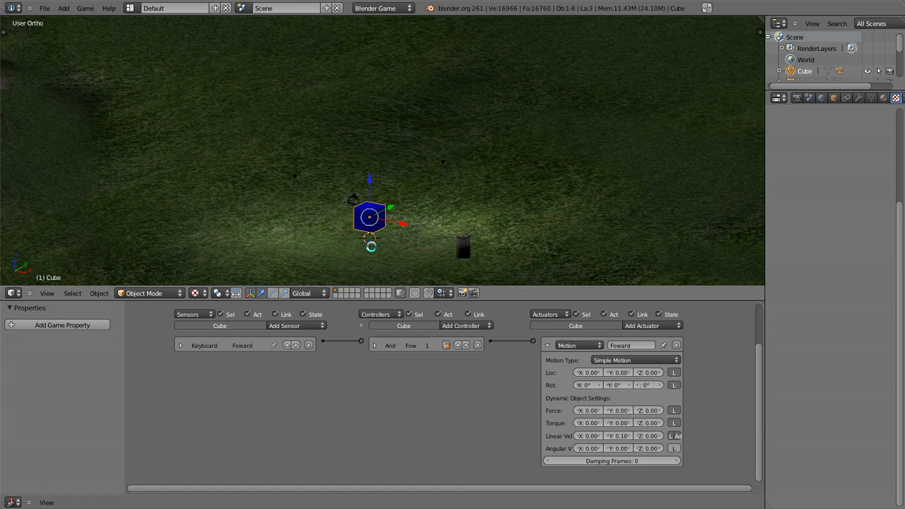
pyautogui.moveTo(569, 97)
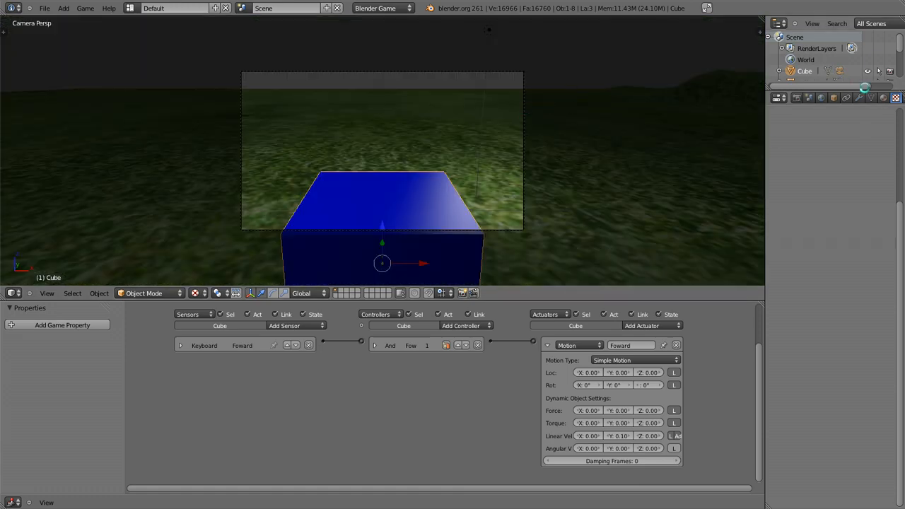
# Show the game settings in Render properties and start the game to test forward movement
pyautogui.click(797, 98)
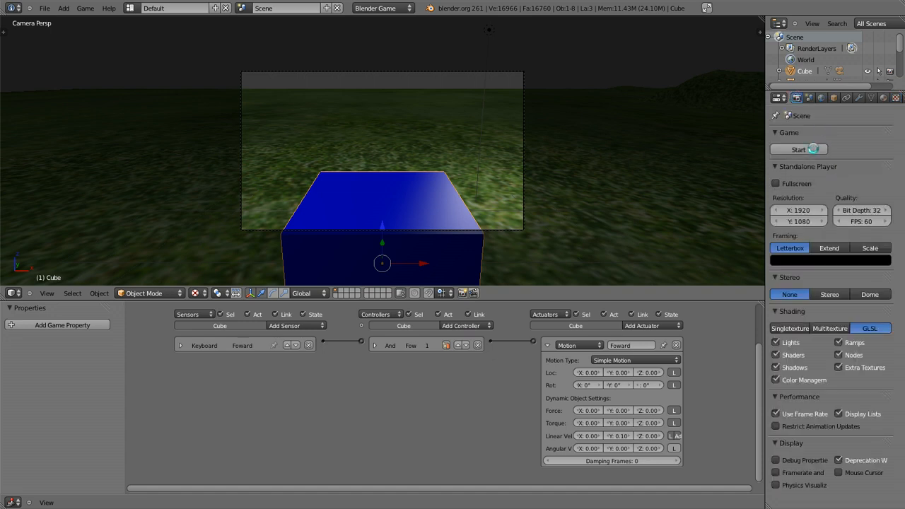
pyautogui.click(798, 150)
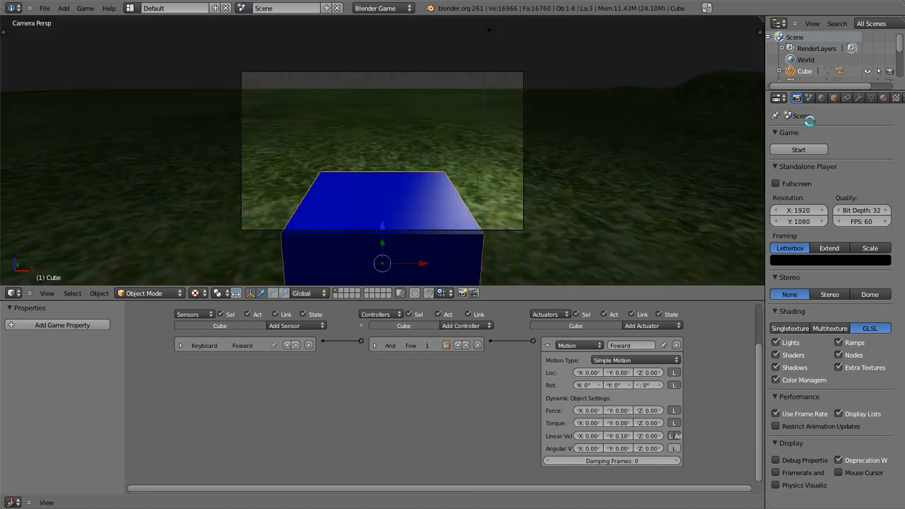
pyautogui.moveTo(475, 161)
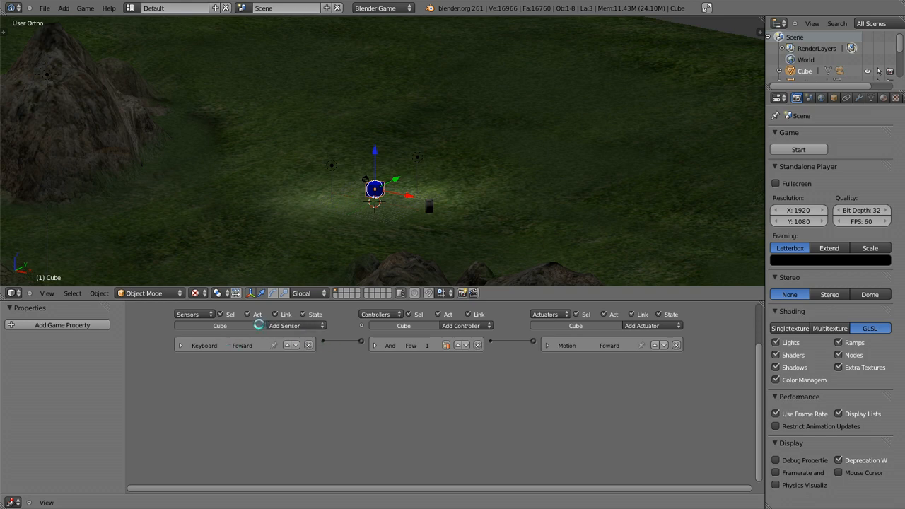
# Add a second keyboard sensor, AND controller and motion actuator with Y velocity -0.10
pyautogui.click(293, 325)
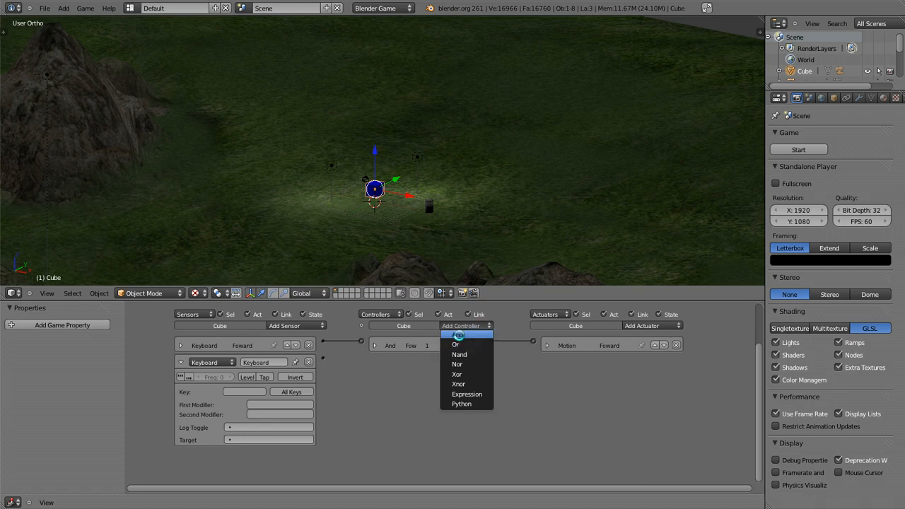
pyautogui.click(650, 326)
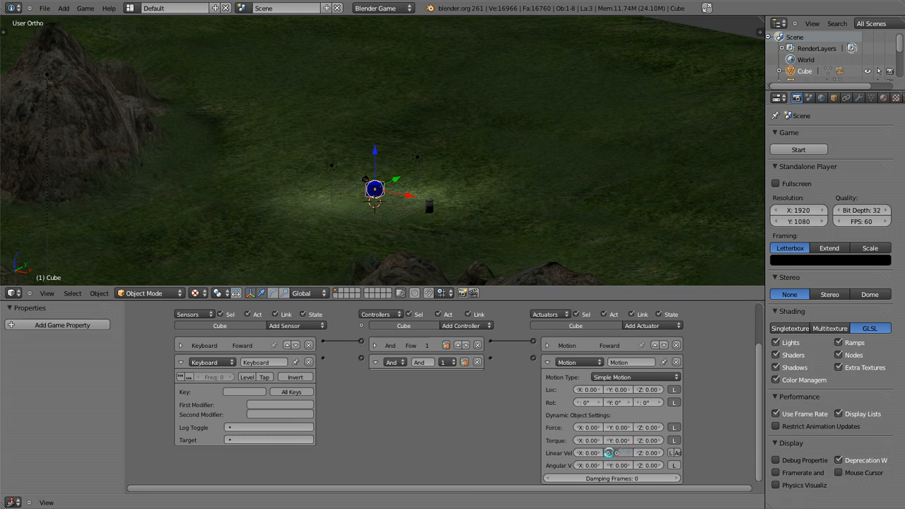
pyautogui.click(618, 453)
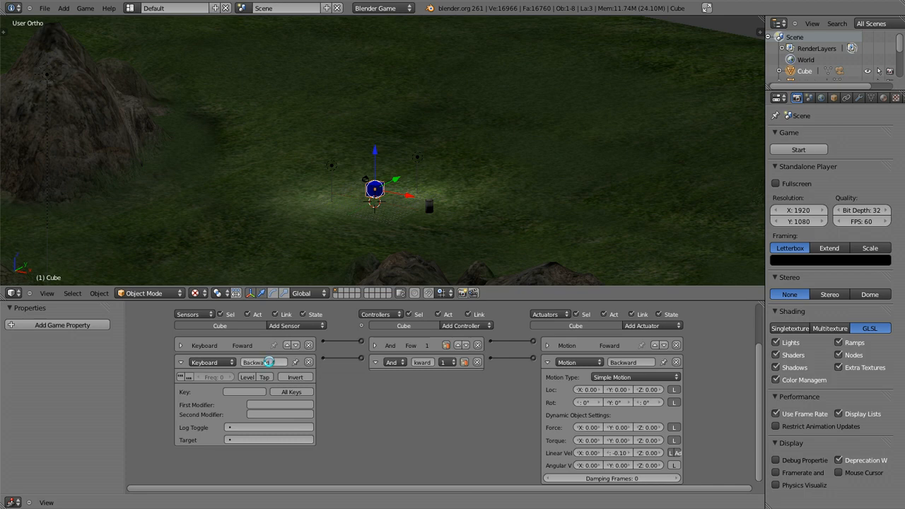
pyautogui.moveTo(244, 392)
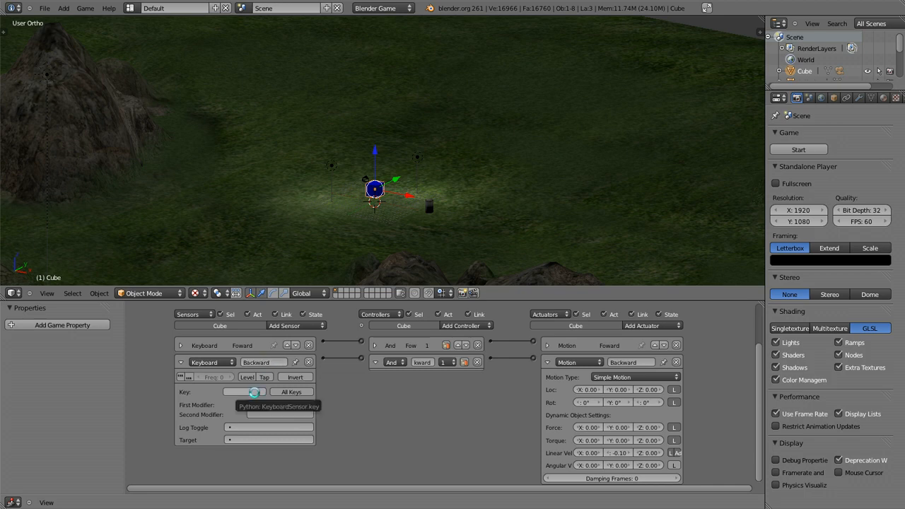
# Assign Down Arrow as the backward sensor's key and collapse the sensor
pyautogui.click(244, 392)
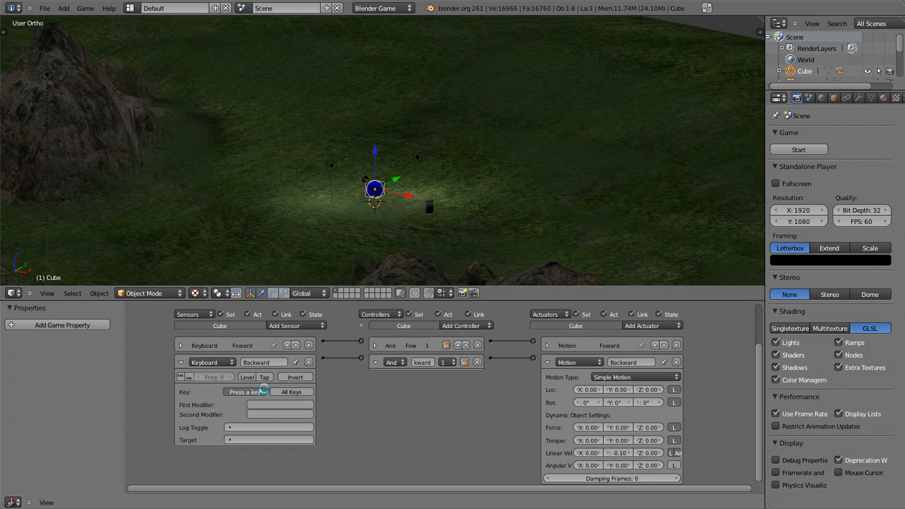
pyautogui.click(246, 392)
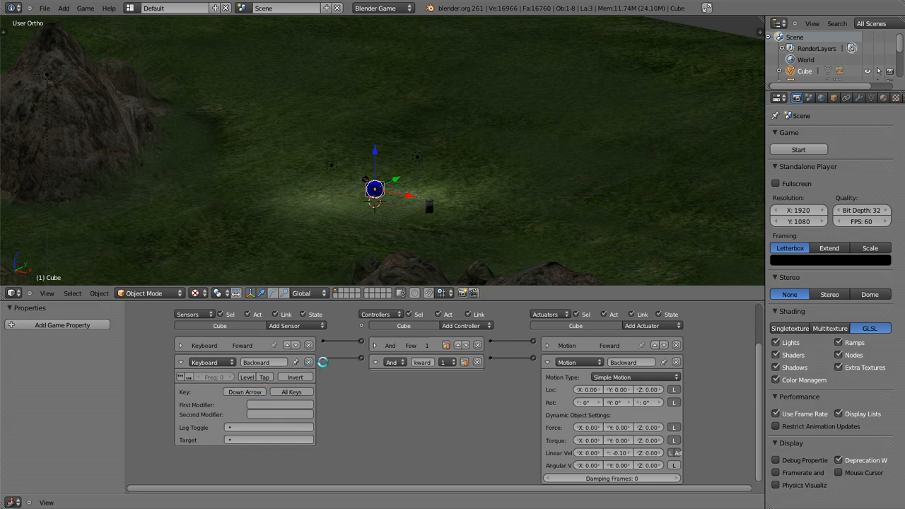
pyautogui.moveTo(182, 362)
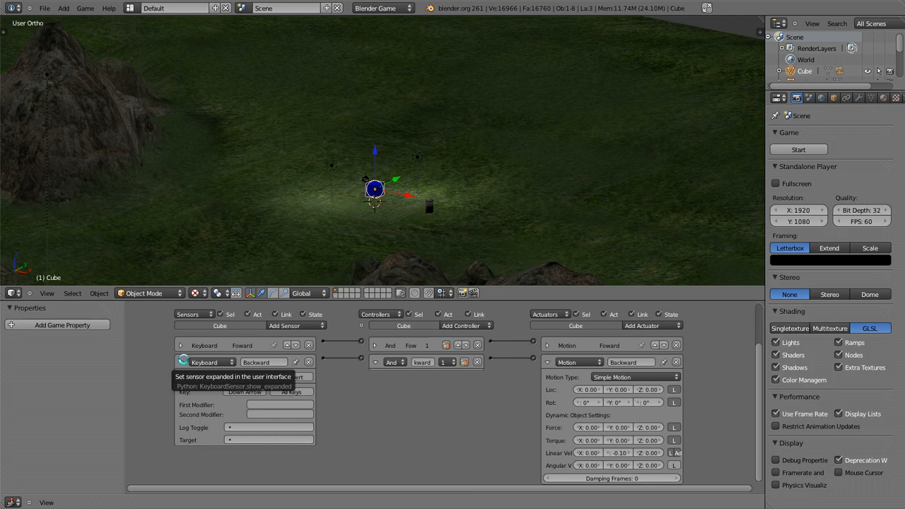
pyautogui.click(180, 362)
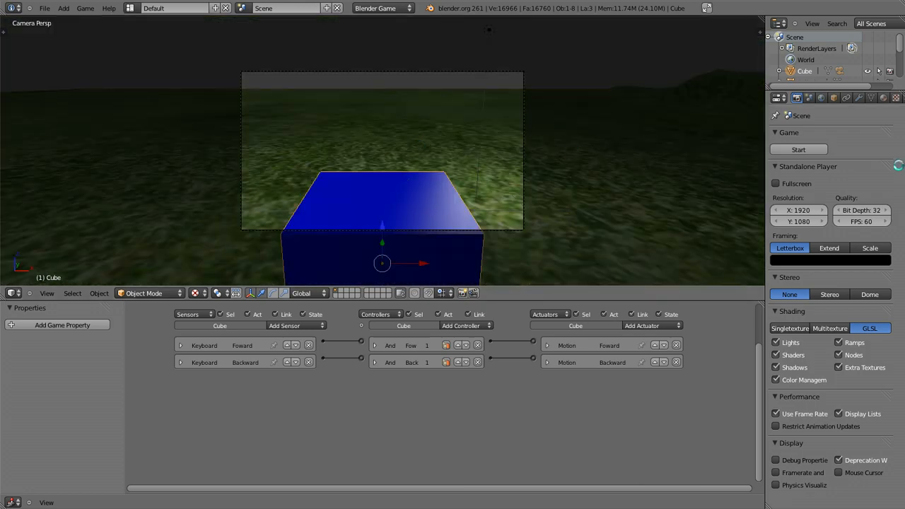
# Run the game several times to test forward and backward arrow-key movement
pyautogui.click(798, 149)
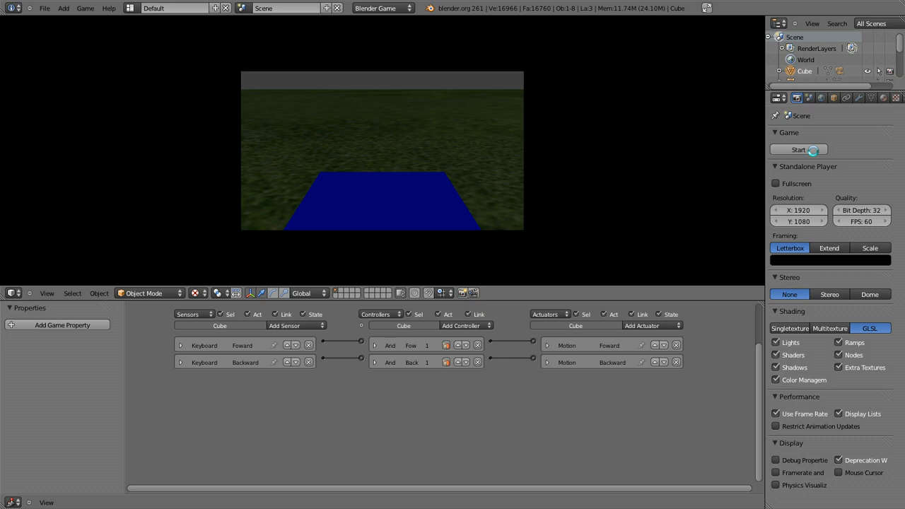
pyautogui.click(798, 149)
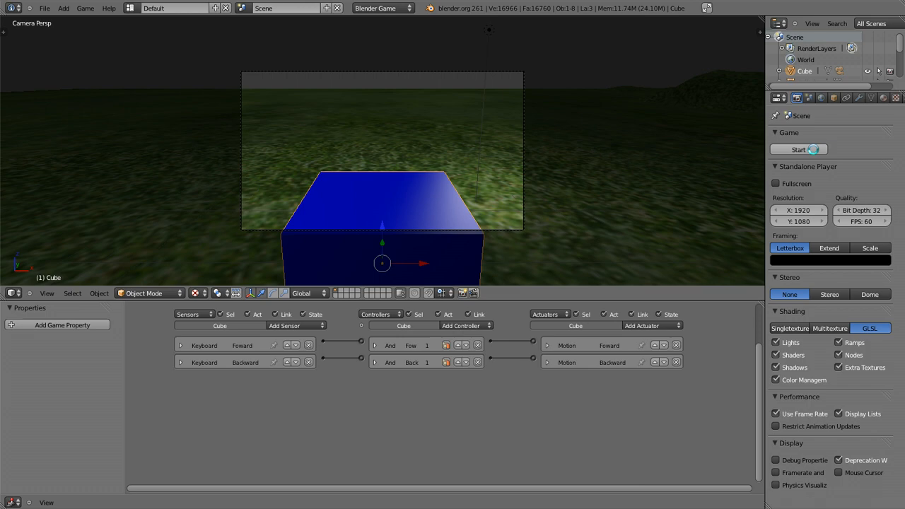
pyautogui.click(798, 149)
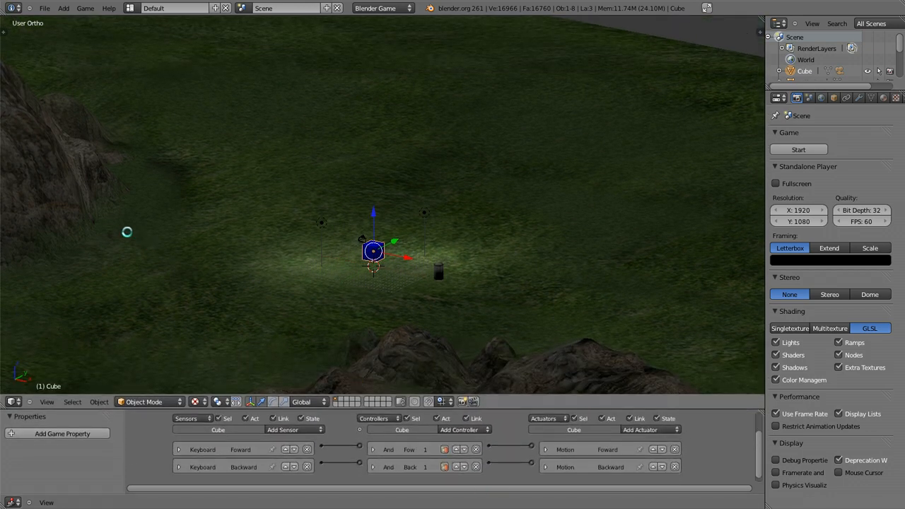
pyautogui.moveTo(251, 165)
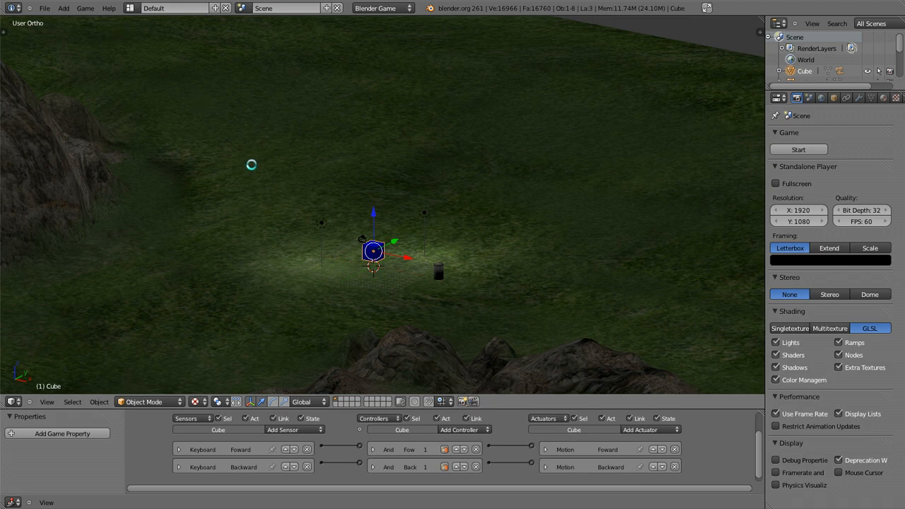